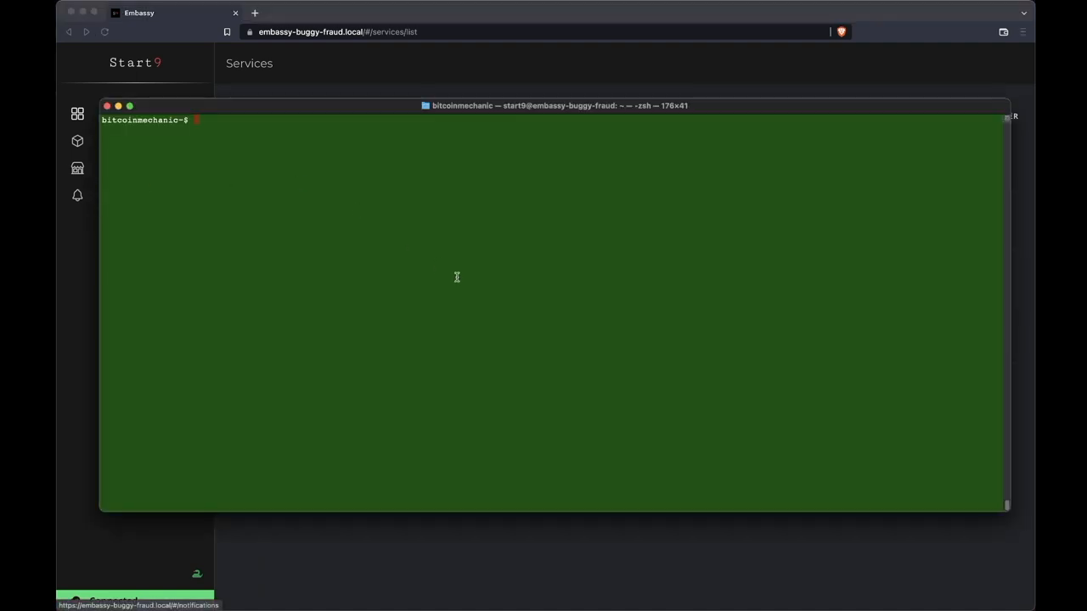
- Run bitcoin-cli getblockcount on the node, returning block height 756271
text(bitcoin-cli)
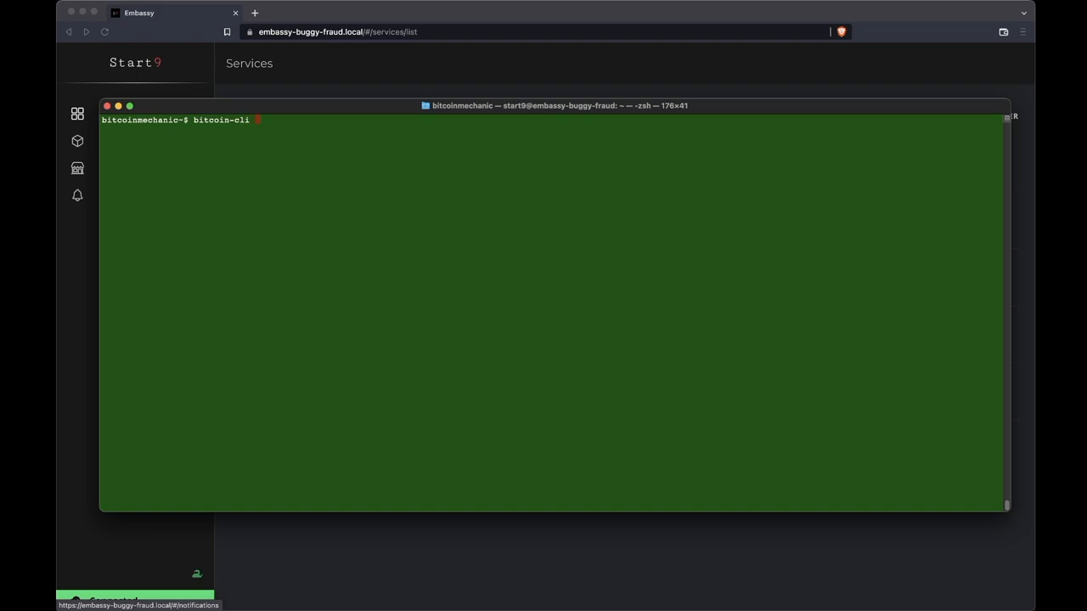
text(getblockcount)
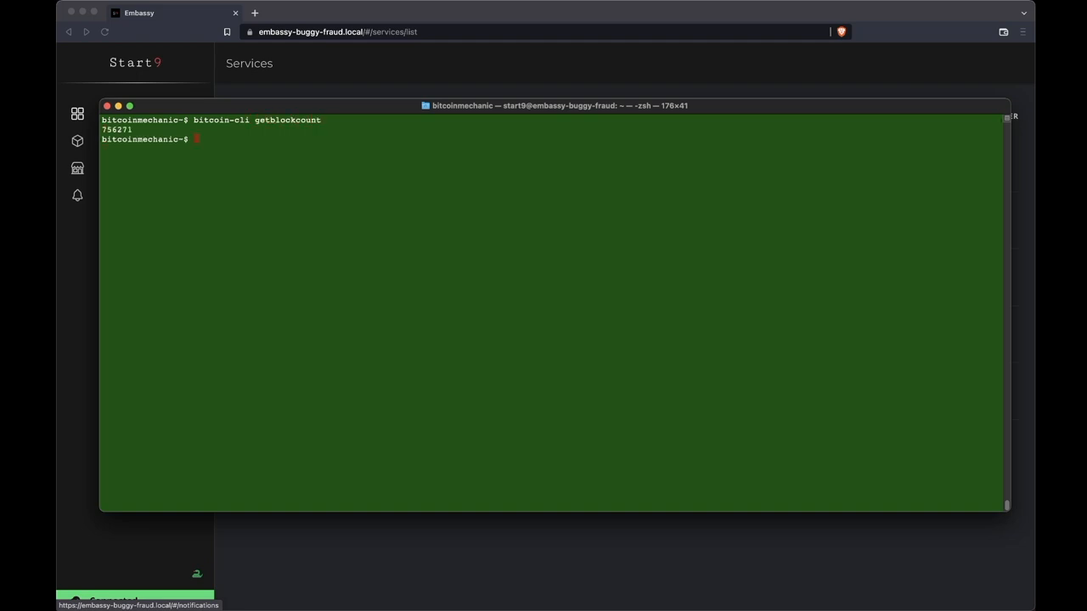
mouse_move(441, 64)
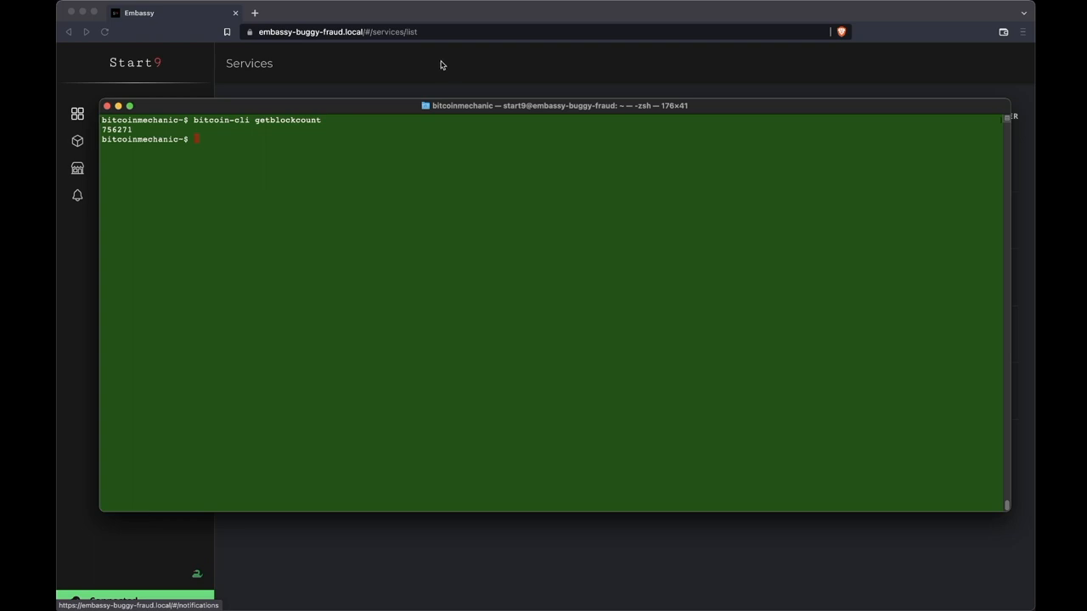
mouse_move(254, 118)
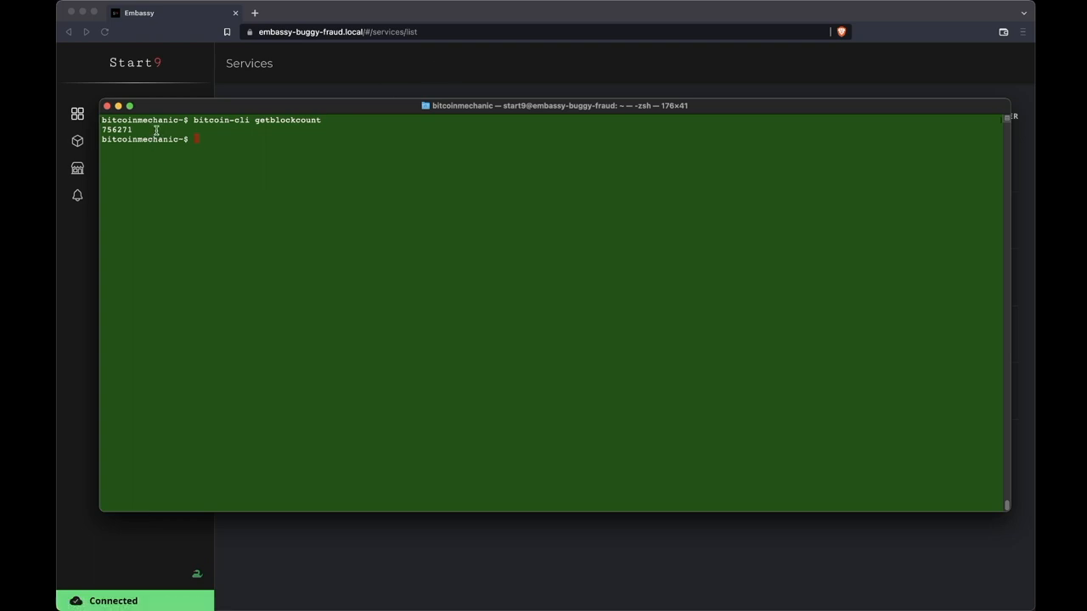
mouse_move(275, 185)
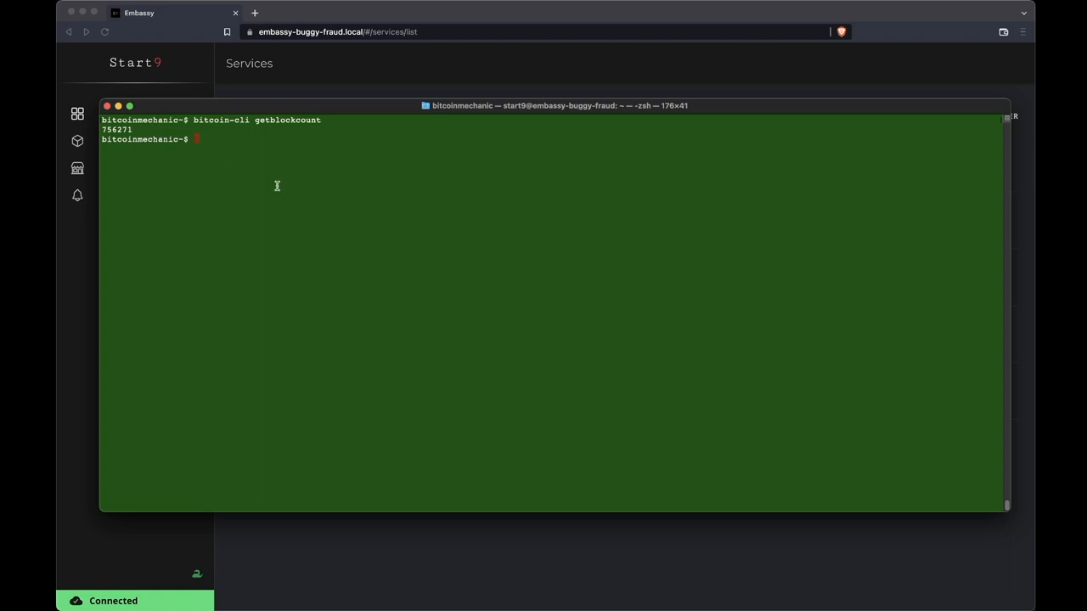
- Select Mempool from the Embassy's Installed Services list to see it running and healthy
click(107, 105)
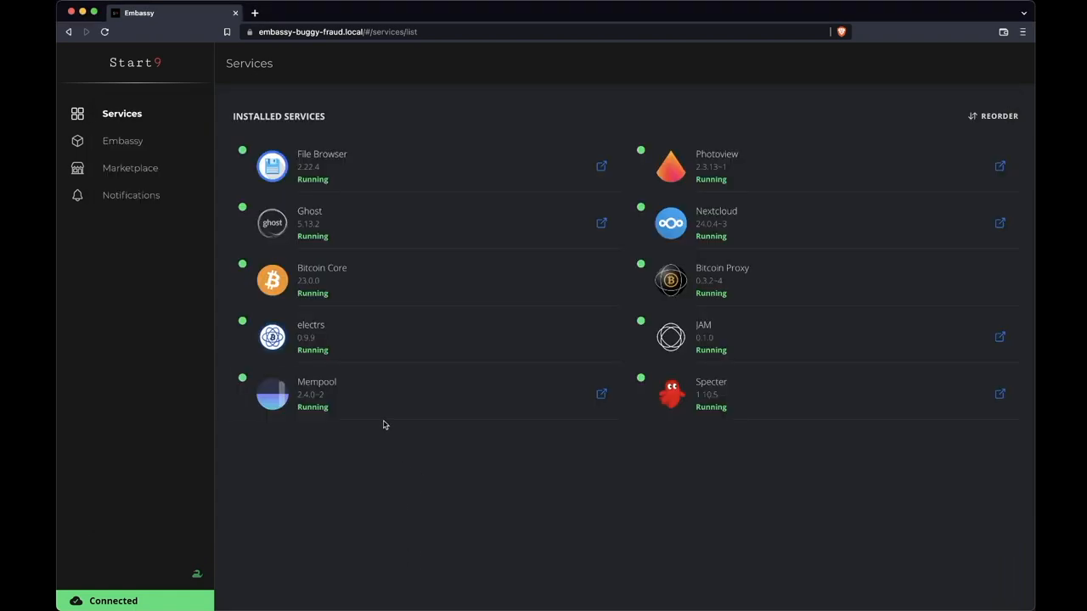
click(316, 394)
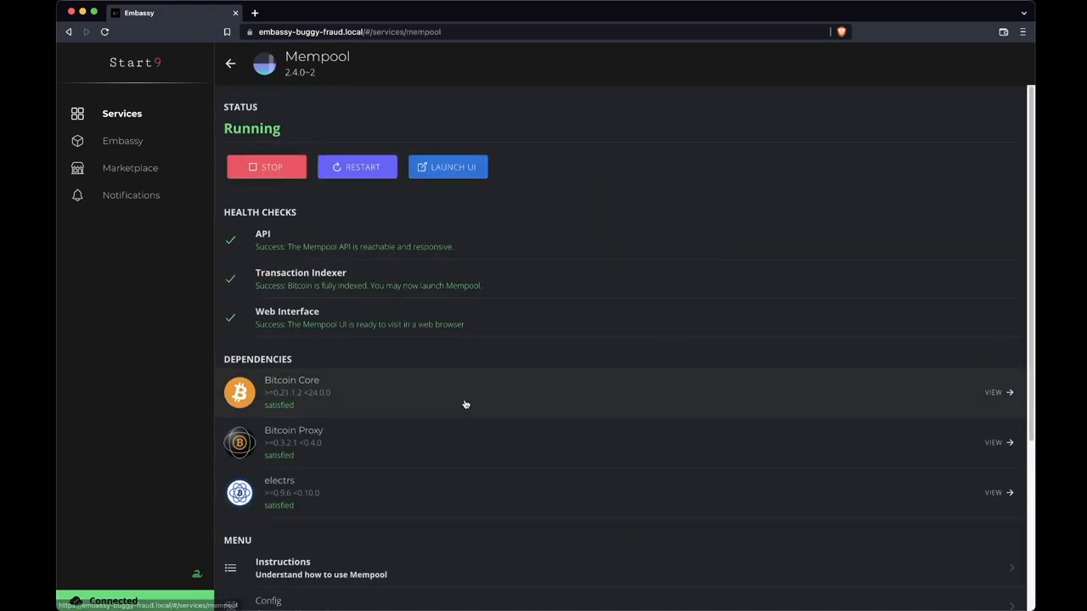
mouse_move(506, 339)
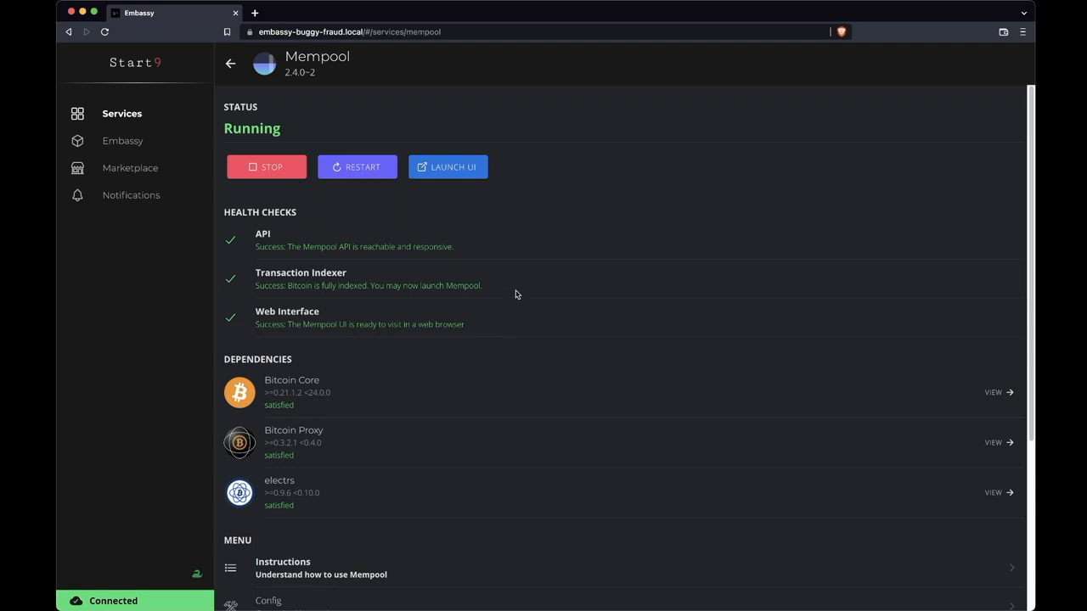
- Launch the explorer UI, inspect block 756271, then view an unconfirmed transaction from a mempool block
click(449, 166)
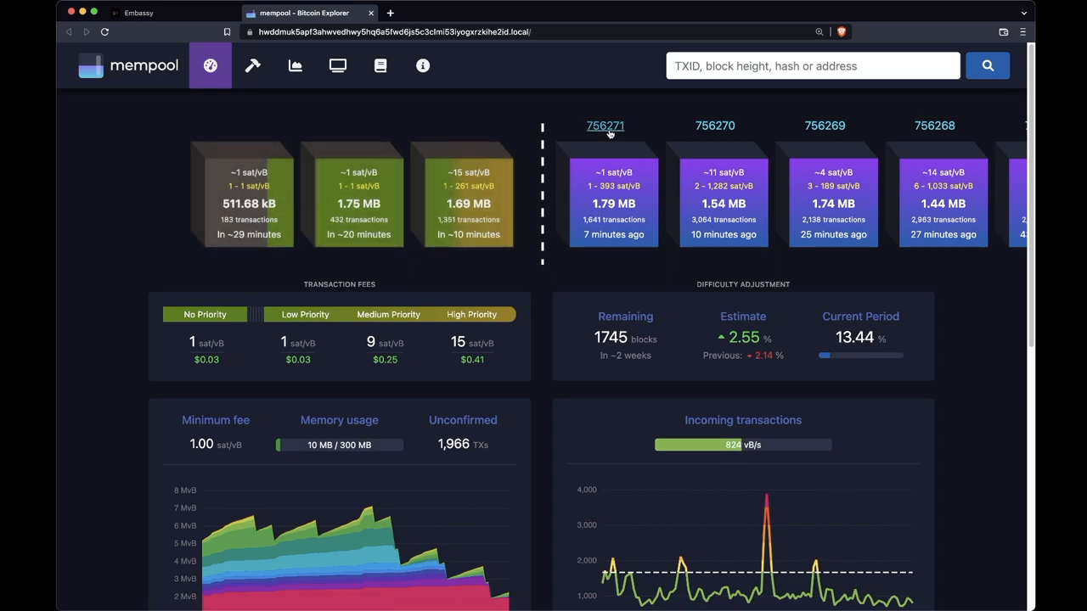
click(605, 125)
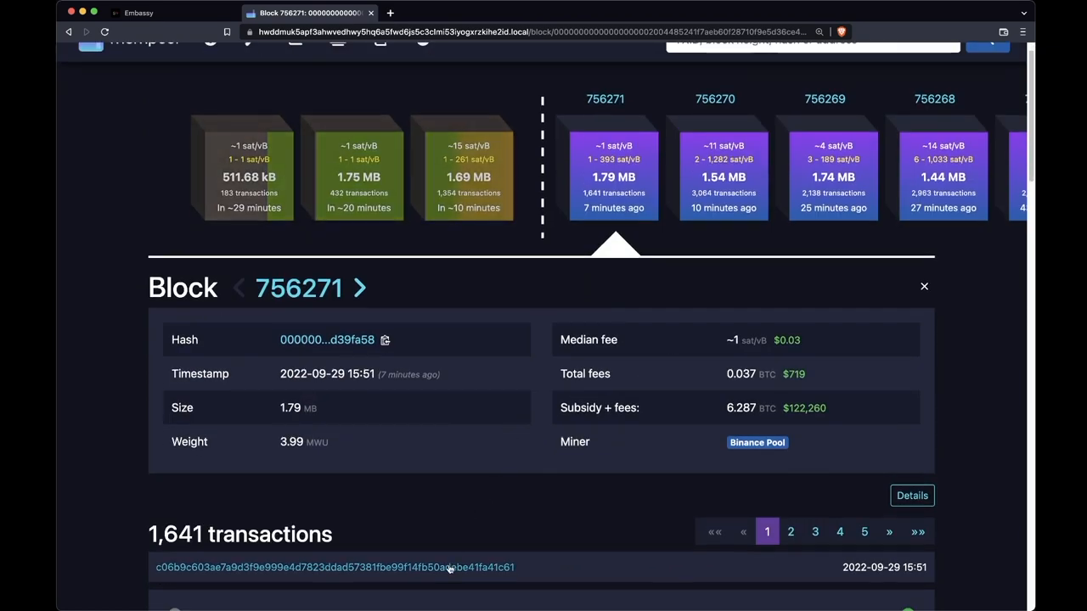
click(334, 567)
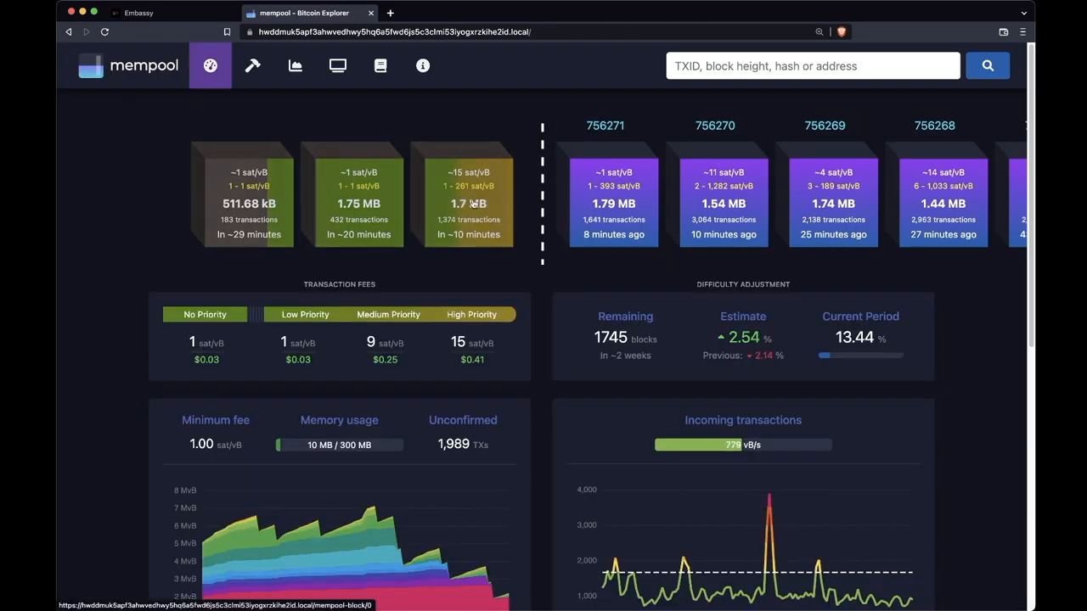
click(469, 201)
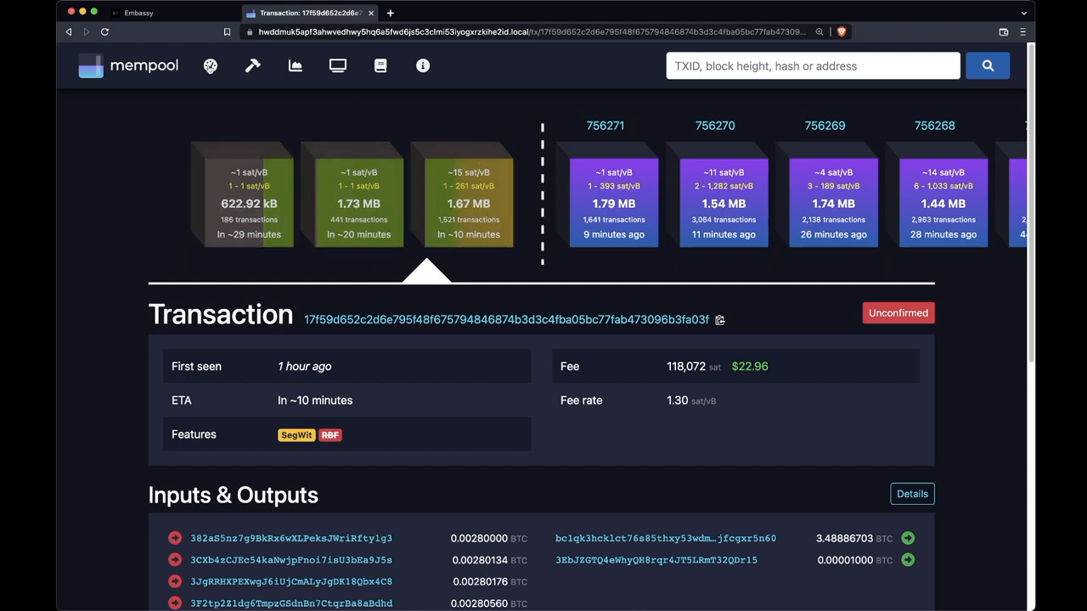
- Go back to the main dashboard showing fee priorities, recent blocks and newly mined block 756272
click(210, 65)
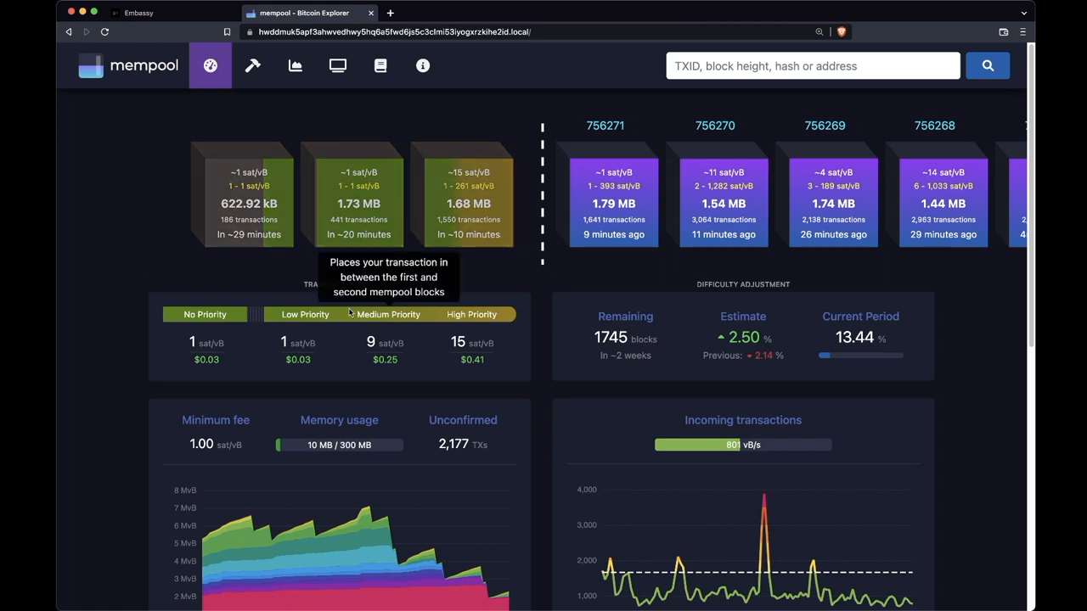
mouse_move(407, 280)
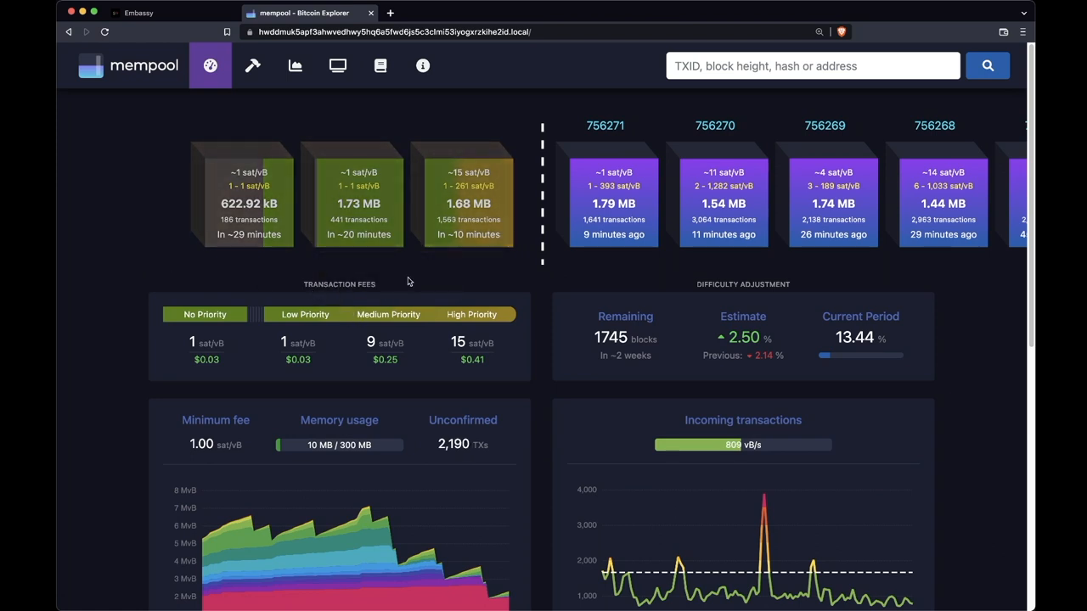
mouse_move(530, 374)
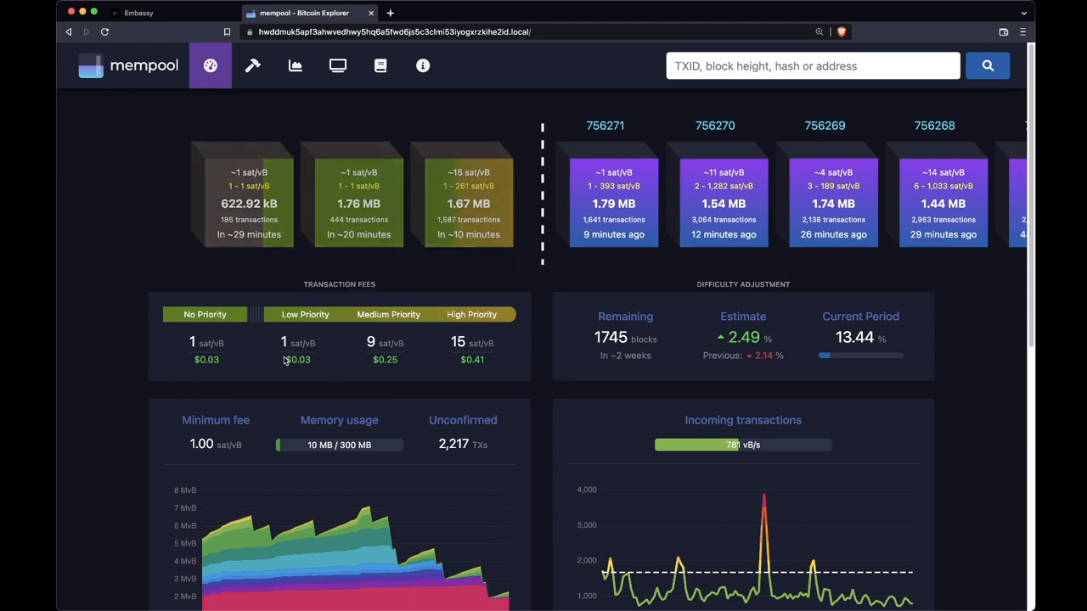
mouse_move(321, 360)
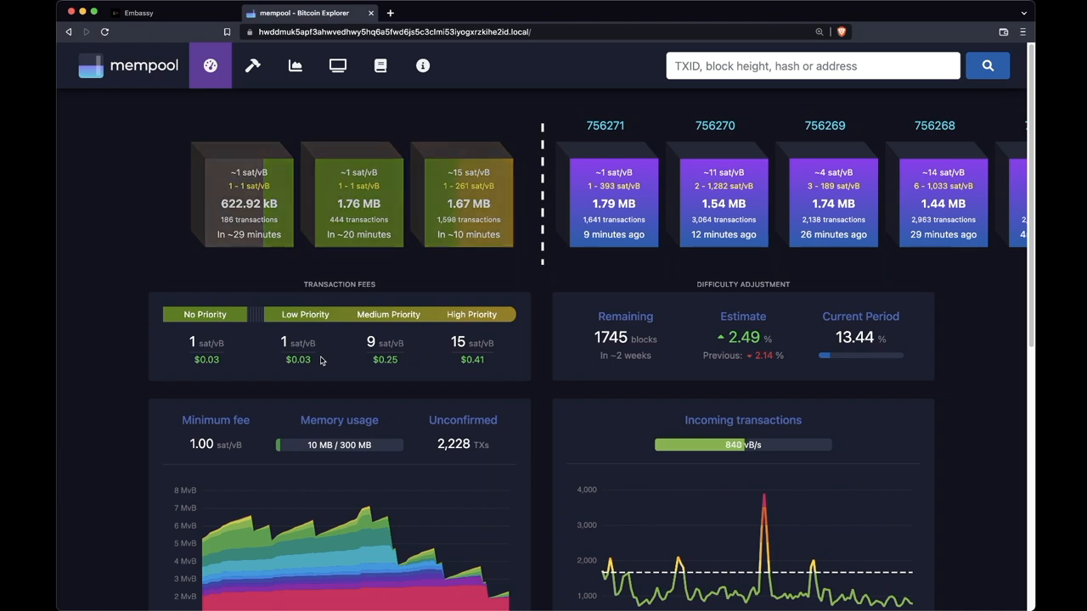
mouse_move(325, 355)
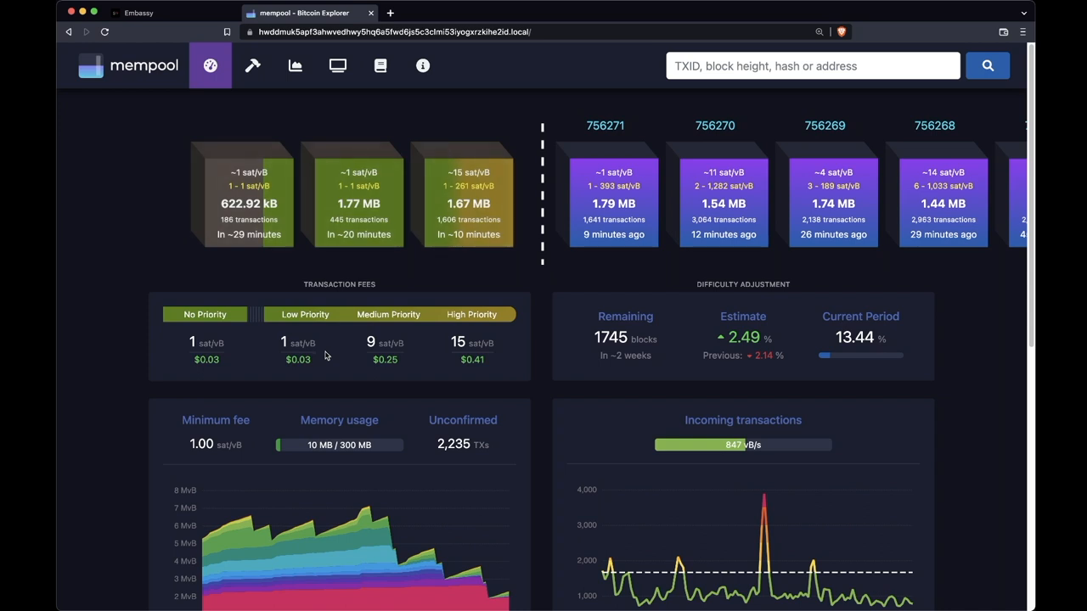
mouse_move(807, 292)
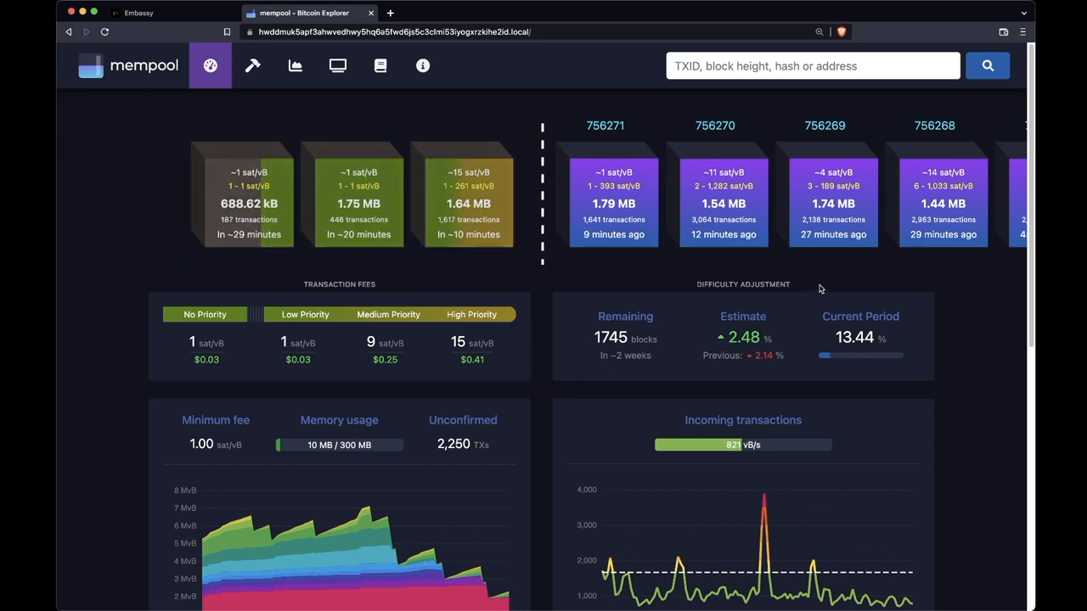
mouse_move(639, 382)
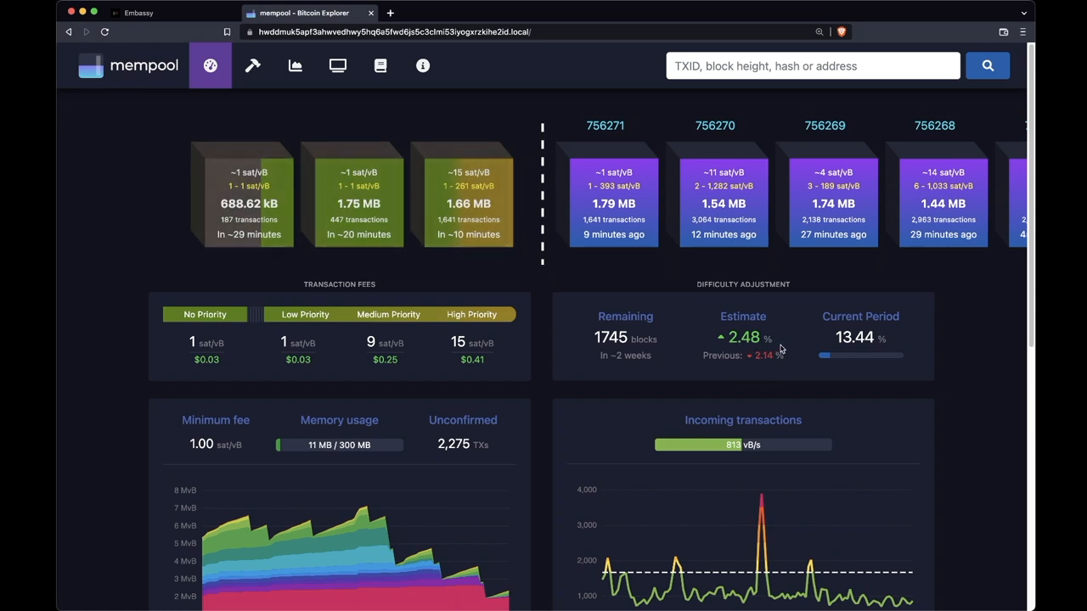
mouse_move(749, 374)
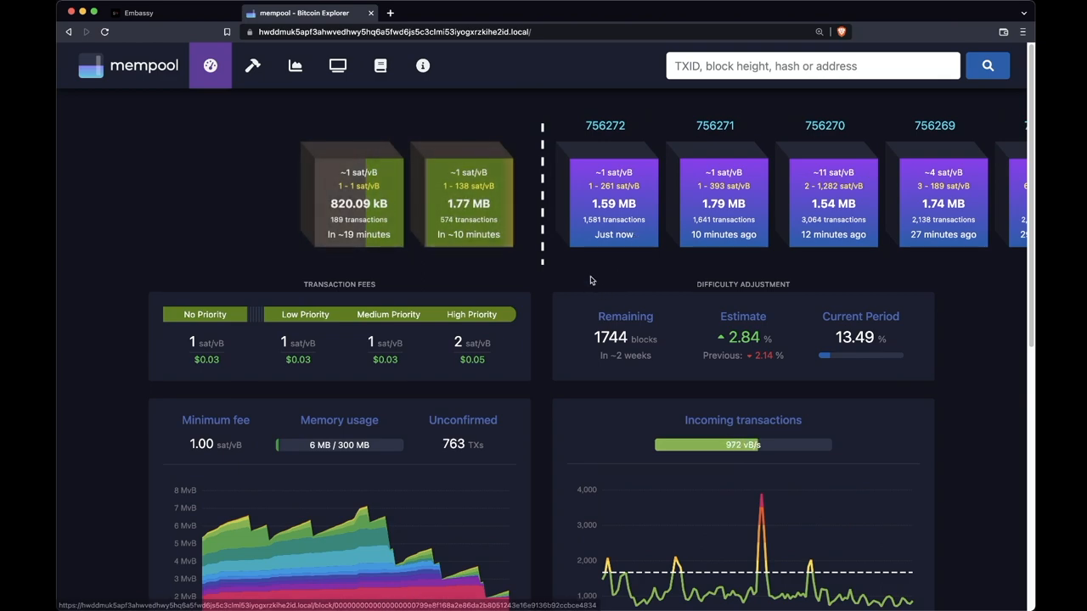
scroll(down, 3)
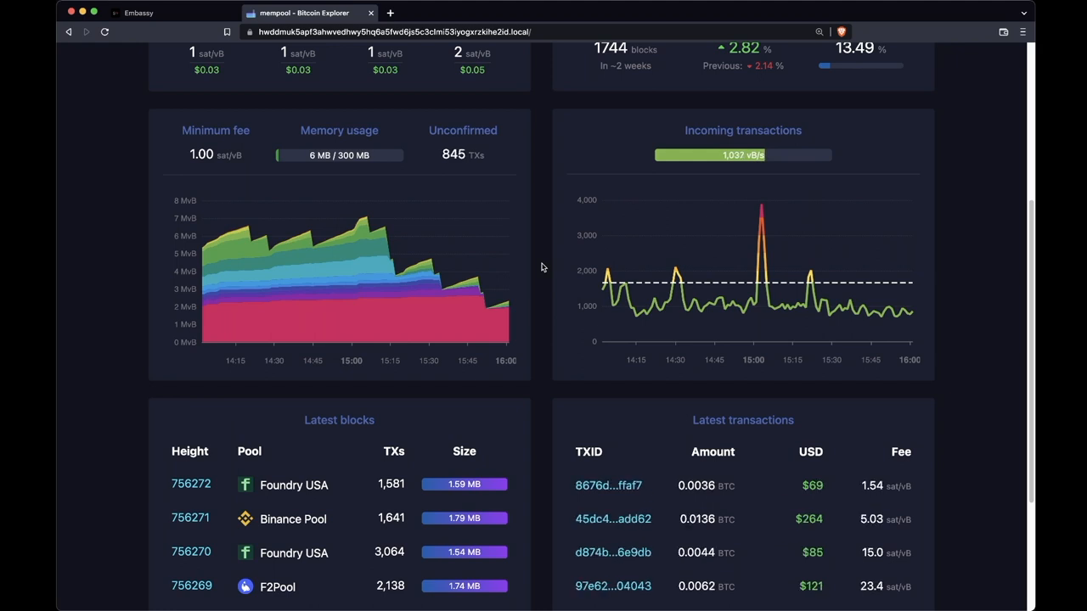
mouse_move(407, 280)
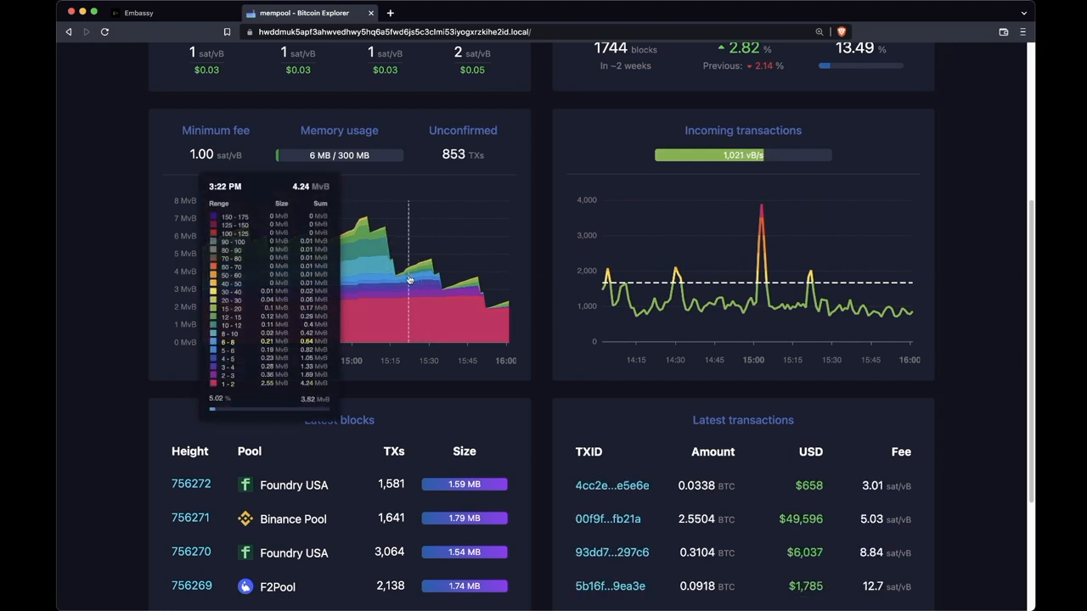
mouse_move(394, 272)
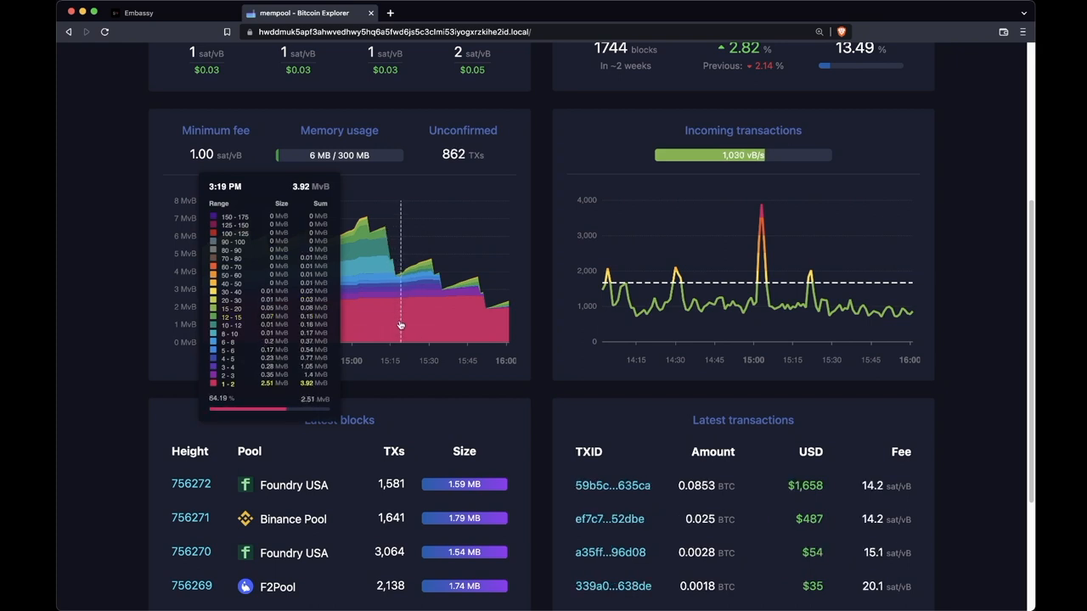
mouse_move(543, 226)
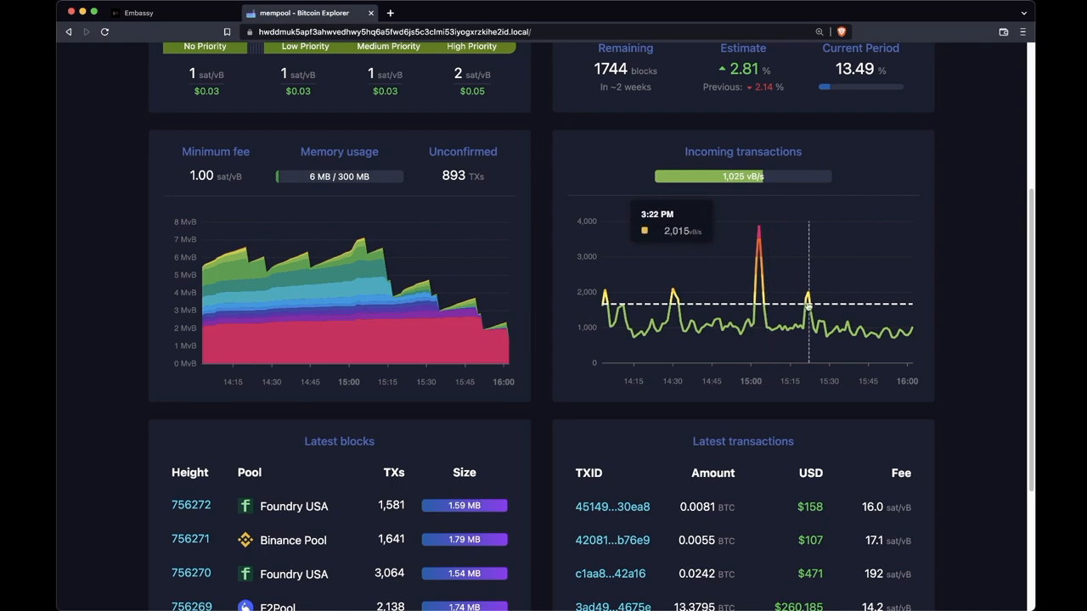
- Scroll the dashboard down to the Latest blocks (back to 756267) and Latest transactions tables
scroll(down, 3)
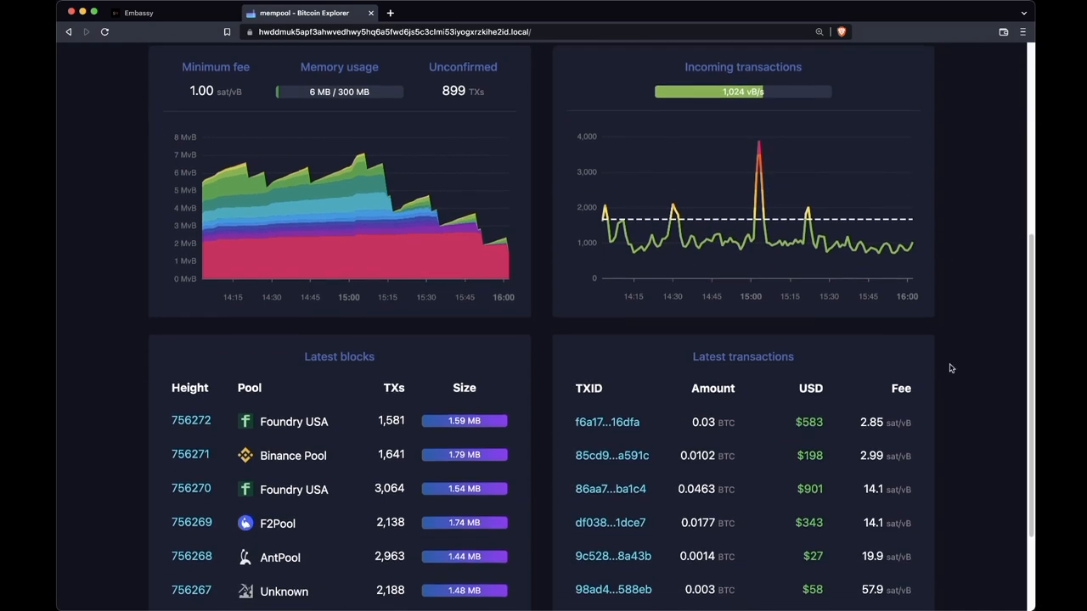
scroll(down, 3)
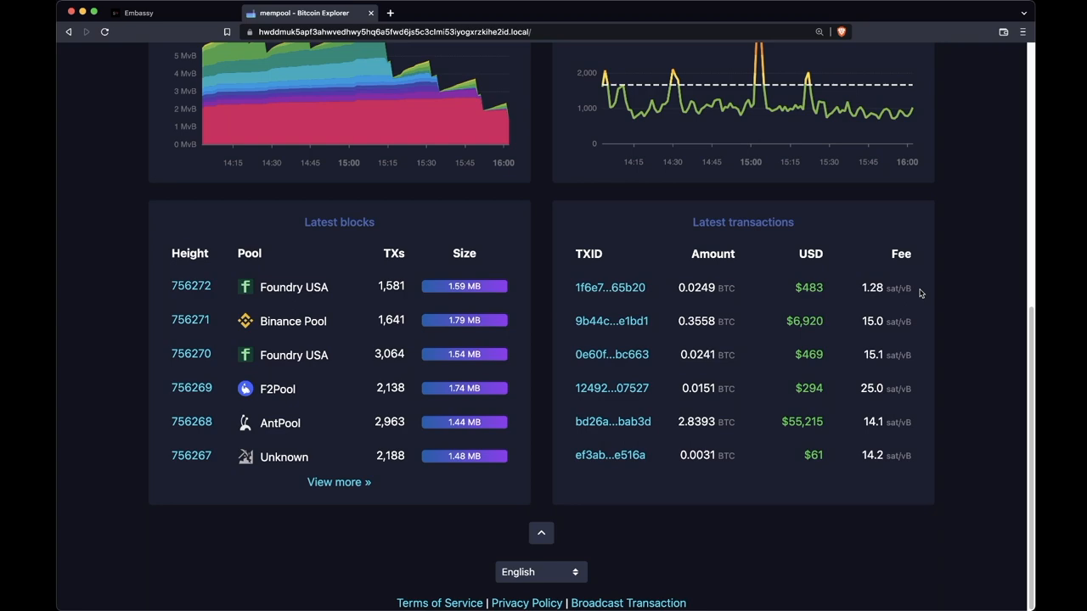
- Review the Mining Dashboard's reward stats, pool share pie chart, hashrate and difficulty adjustments
click(252, 65)
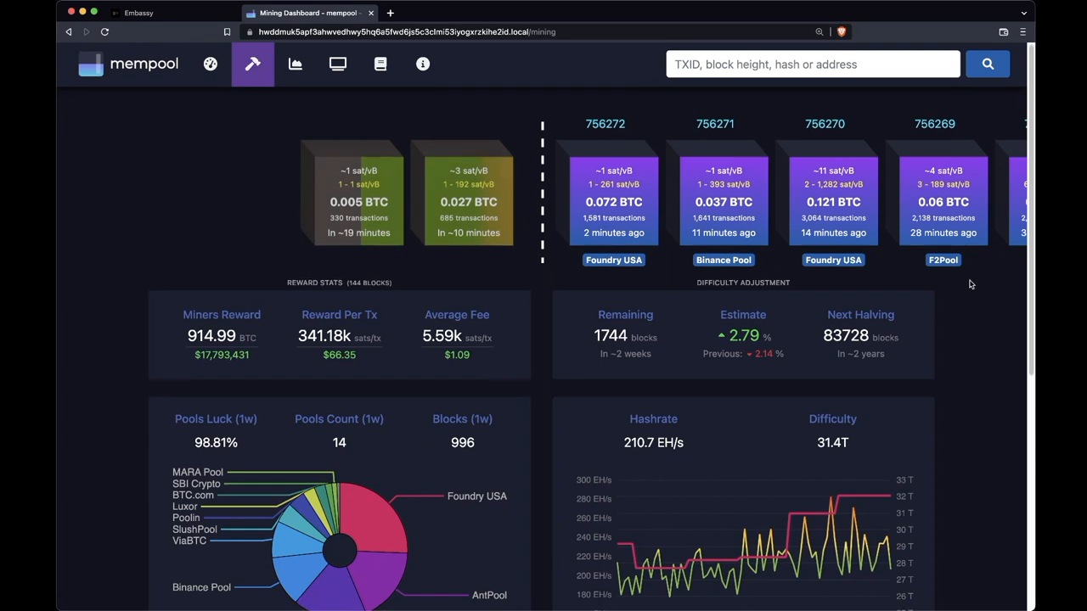
scroll(down, 3)
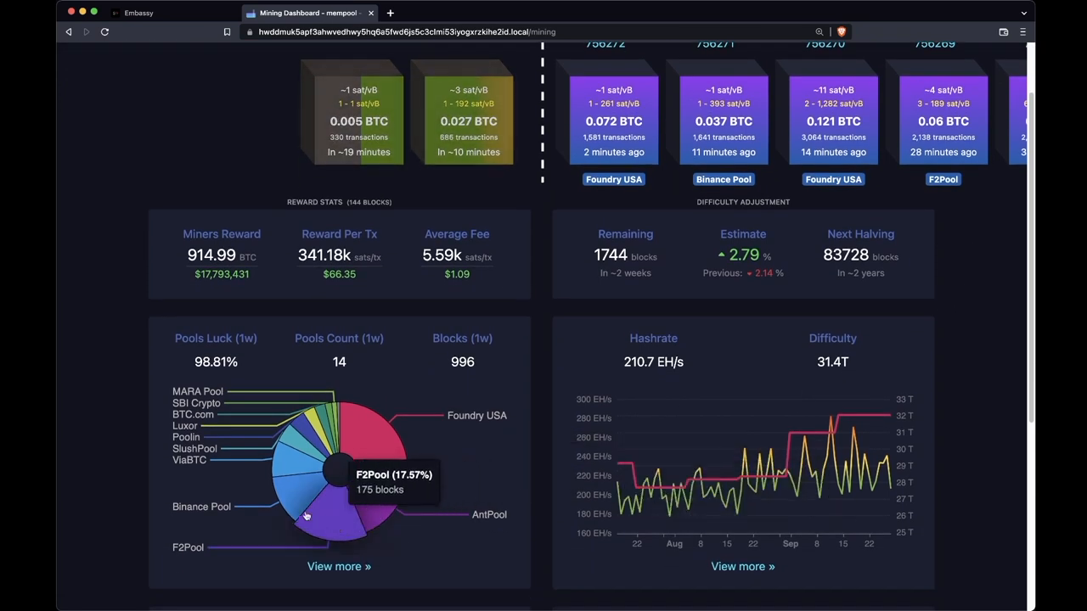
mouse_move(452, 475)
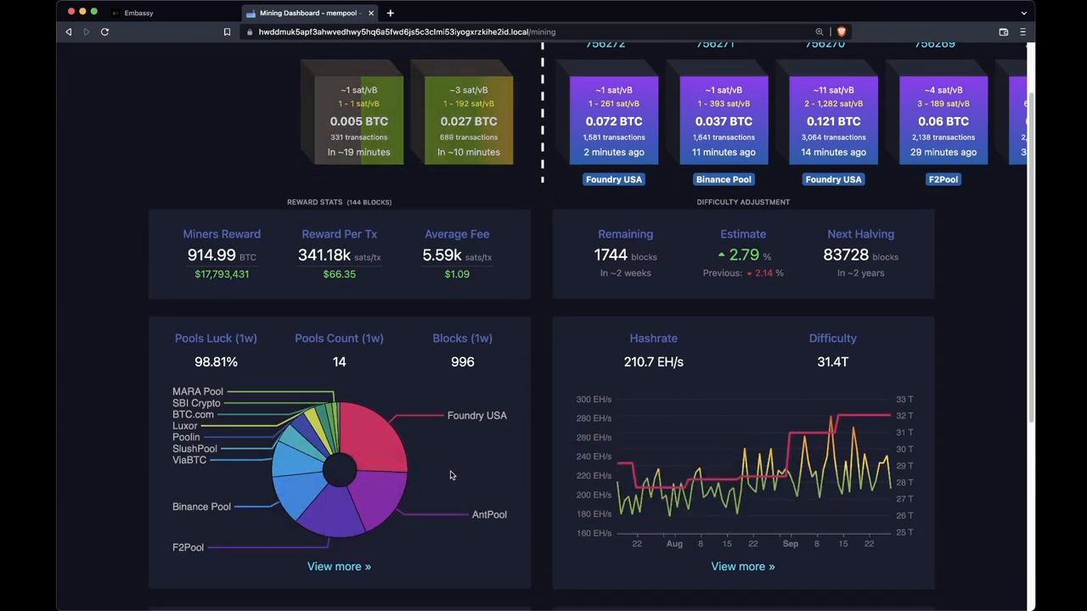
mouse_move(455, 425)
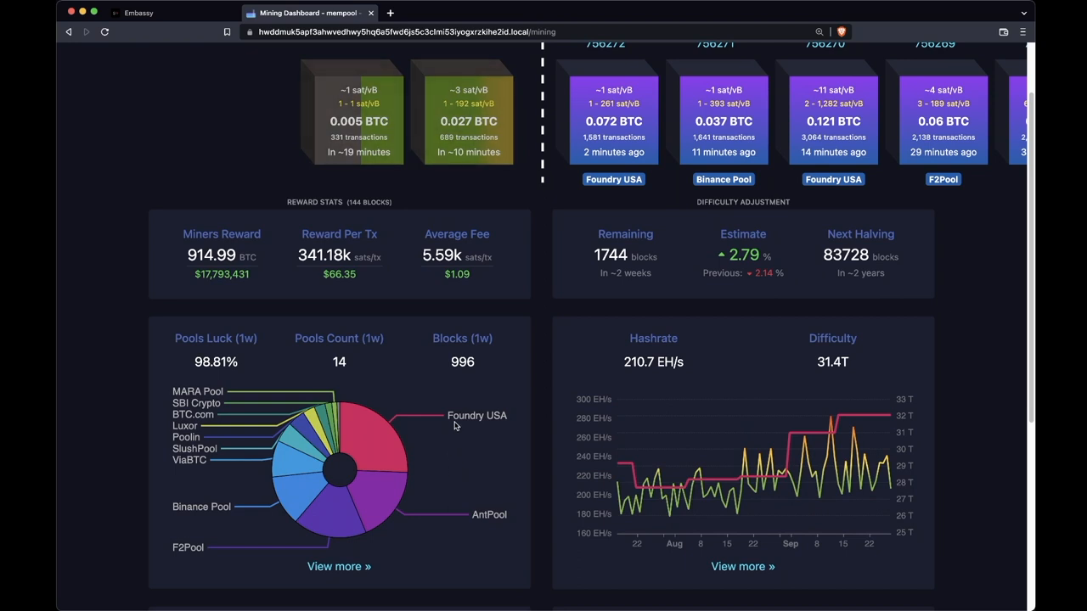
mouse_move(391, 445)
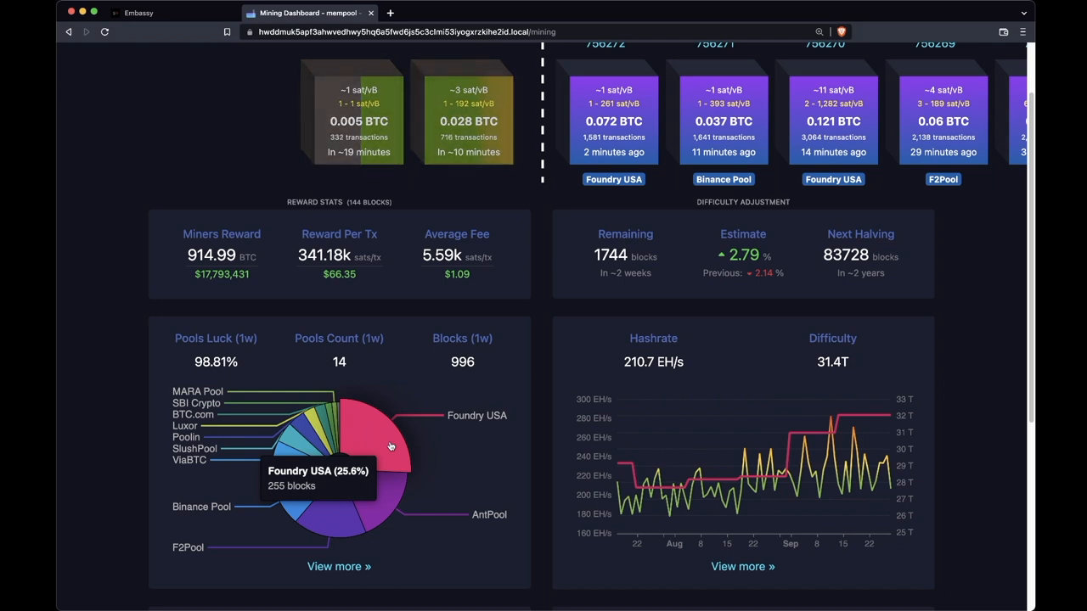
mouse_move(496, 293)
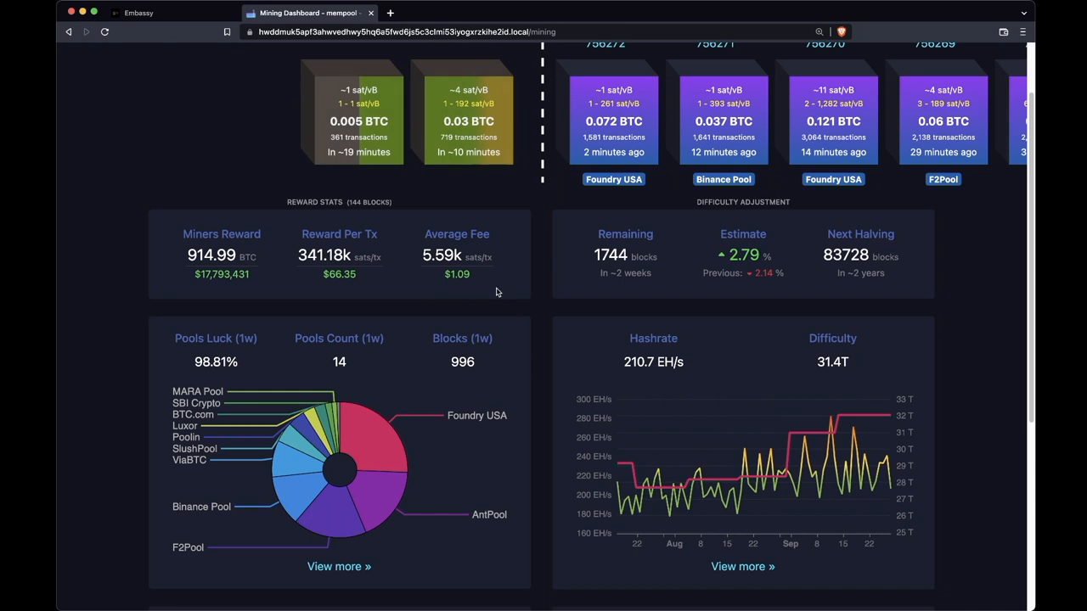
mouse_move(458, 297)
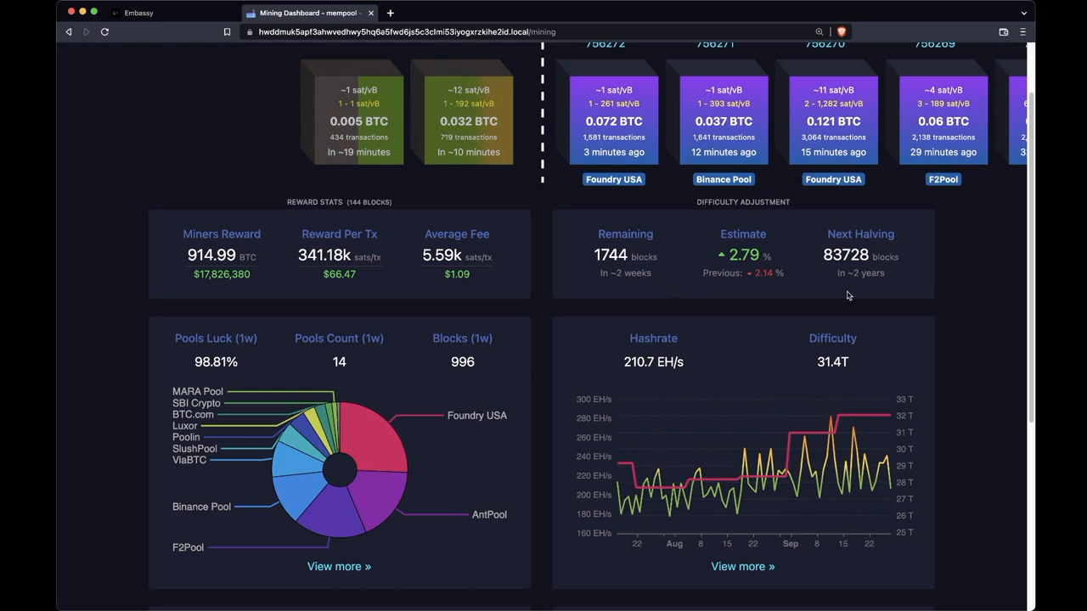
scroll(down, 3)
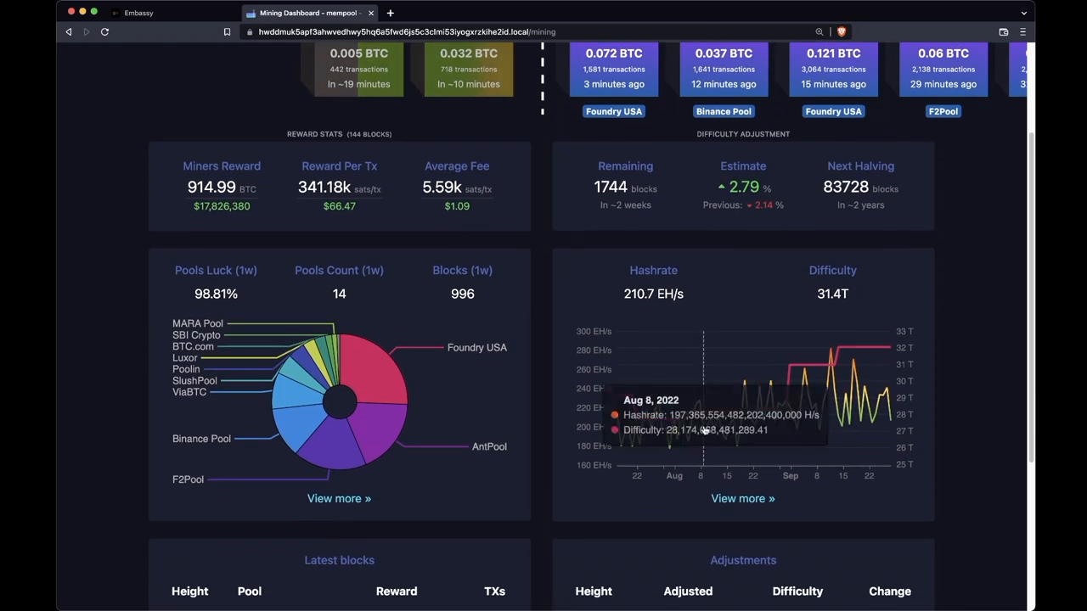
mouse_move(886, 450)
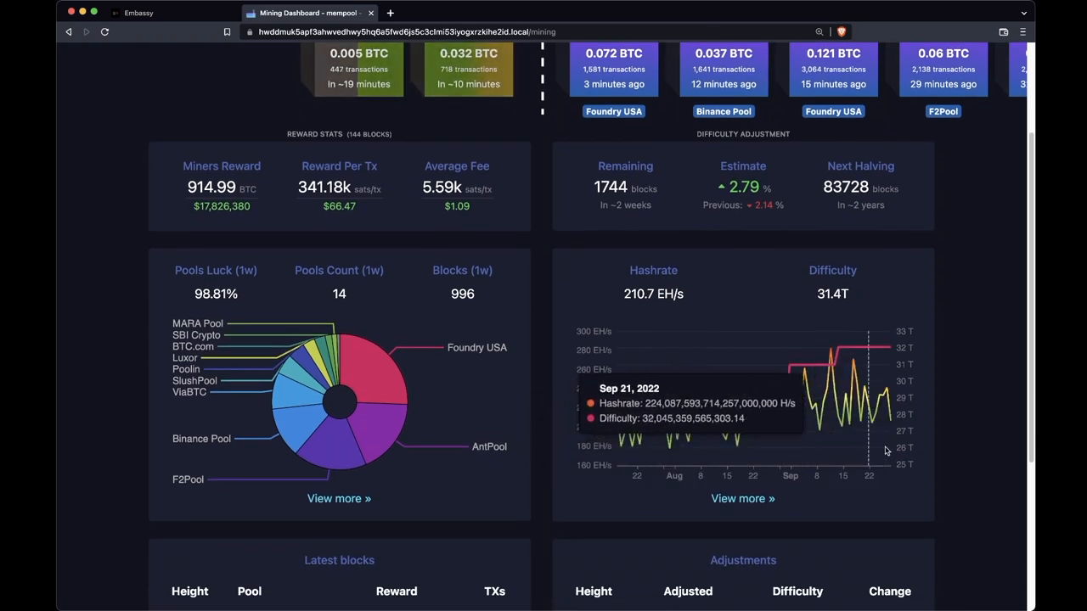
mouse_move(941, 370)
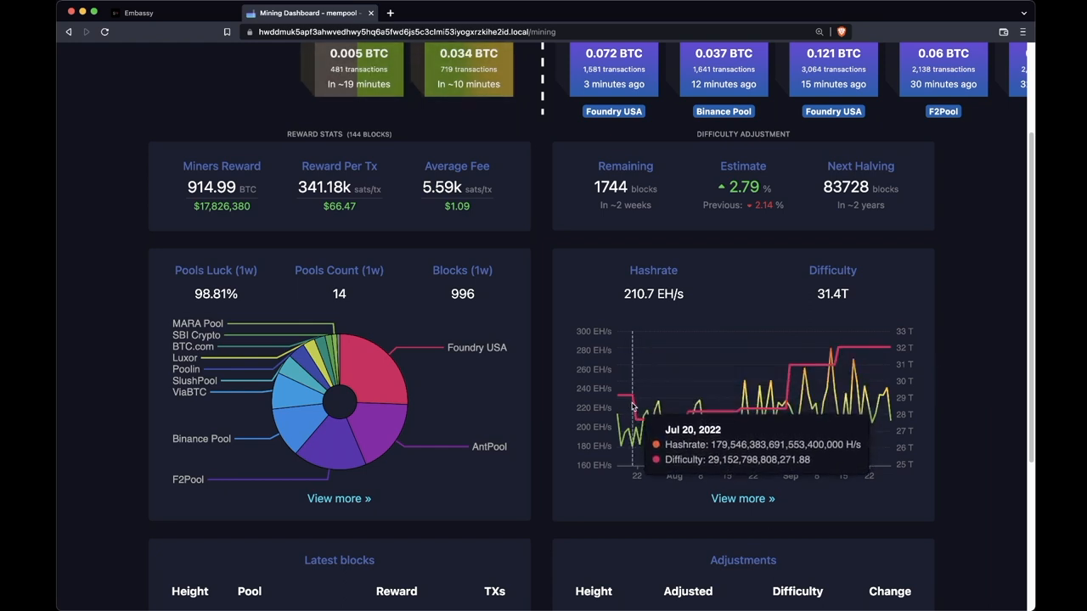
mouse_move(975, 383)
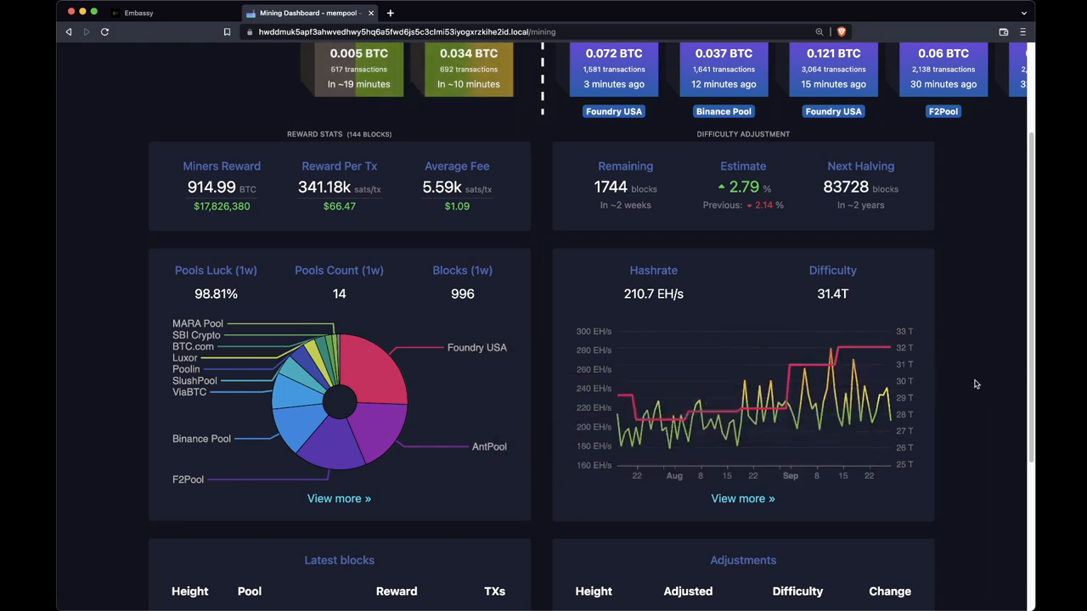
scroll(down, 3)
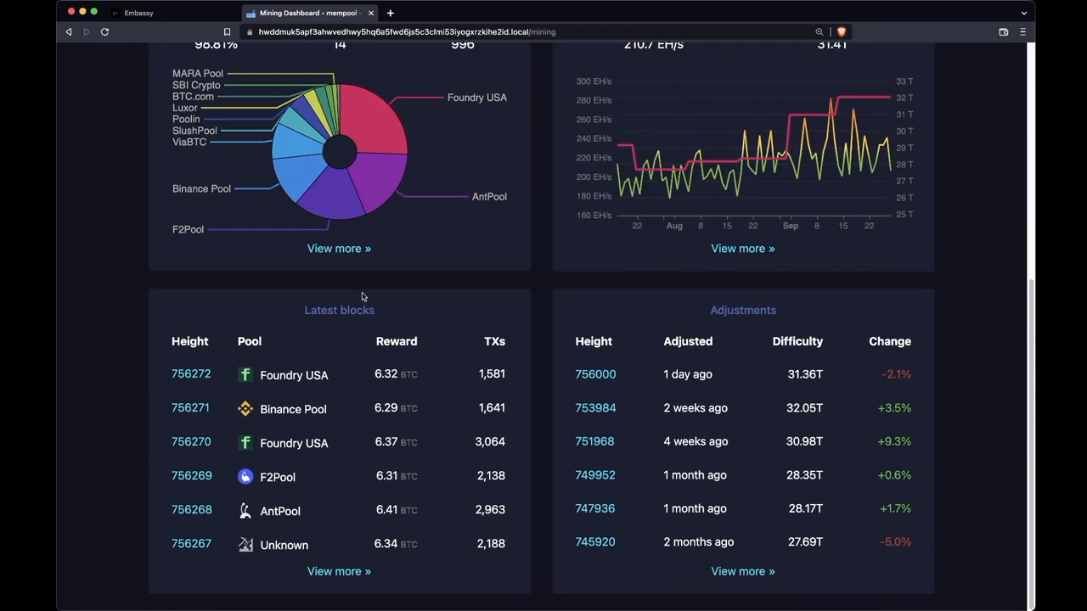
mouse_move(423, 285)
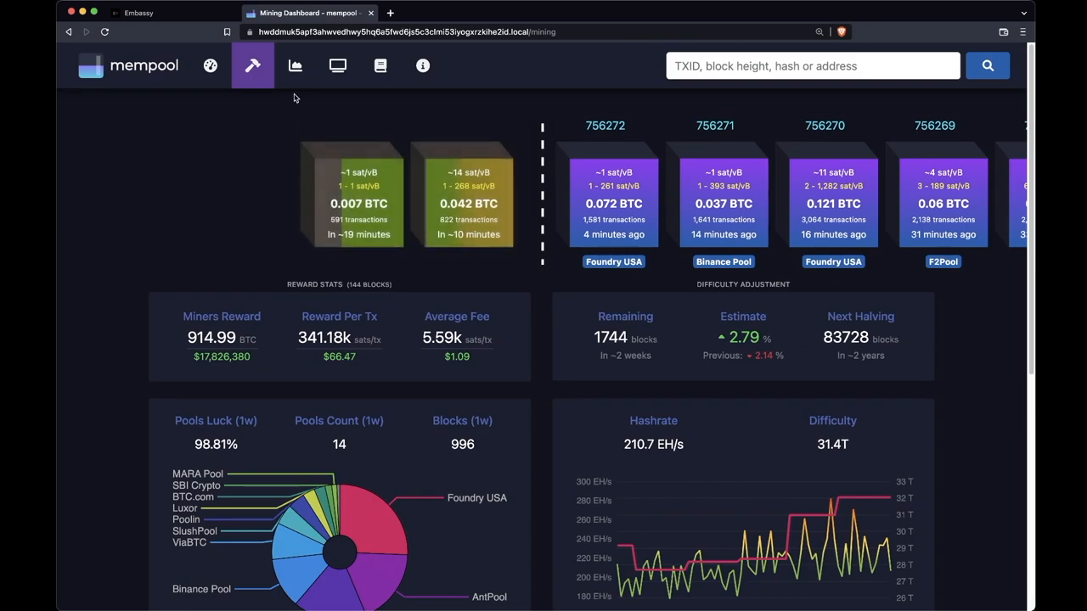
- View the mempool-by-vBytes graph and the Mining graph choices before reaching the Documentation FAQ
click(296, 64)
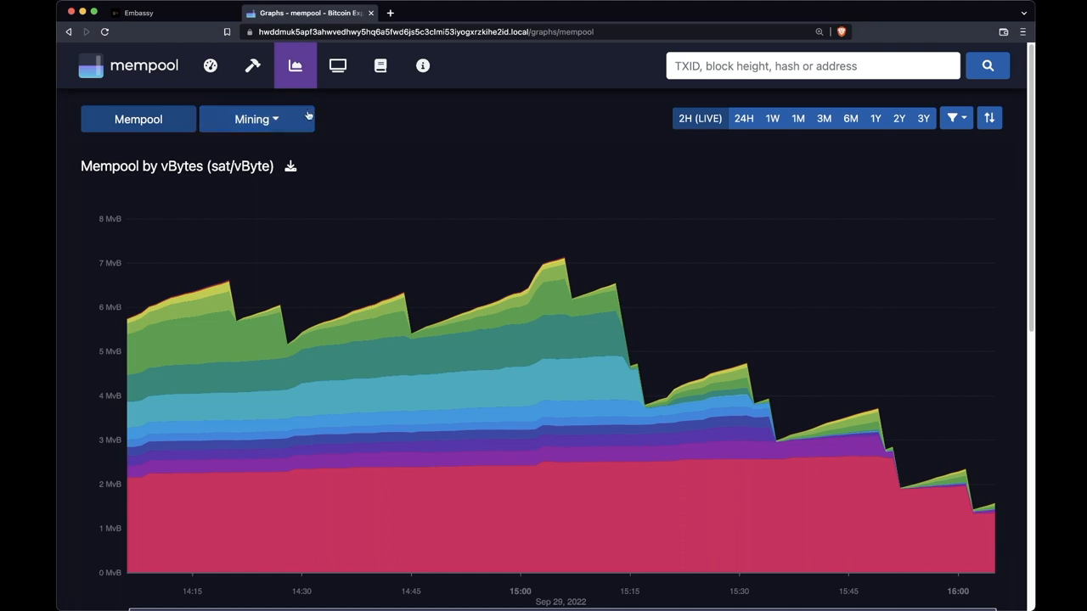
click(255, 119)
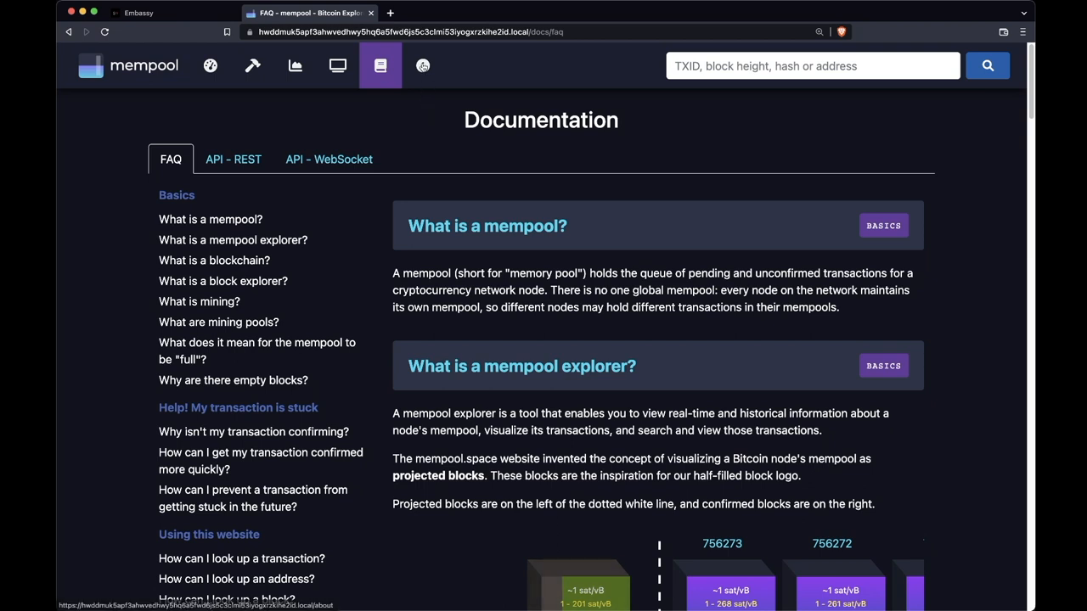
- Visit the About page, return to the dashboard and follow a TXID link from Latest transactions
click(421, 64)
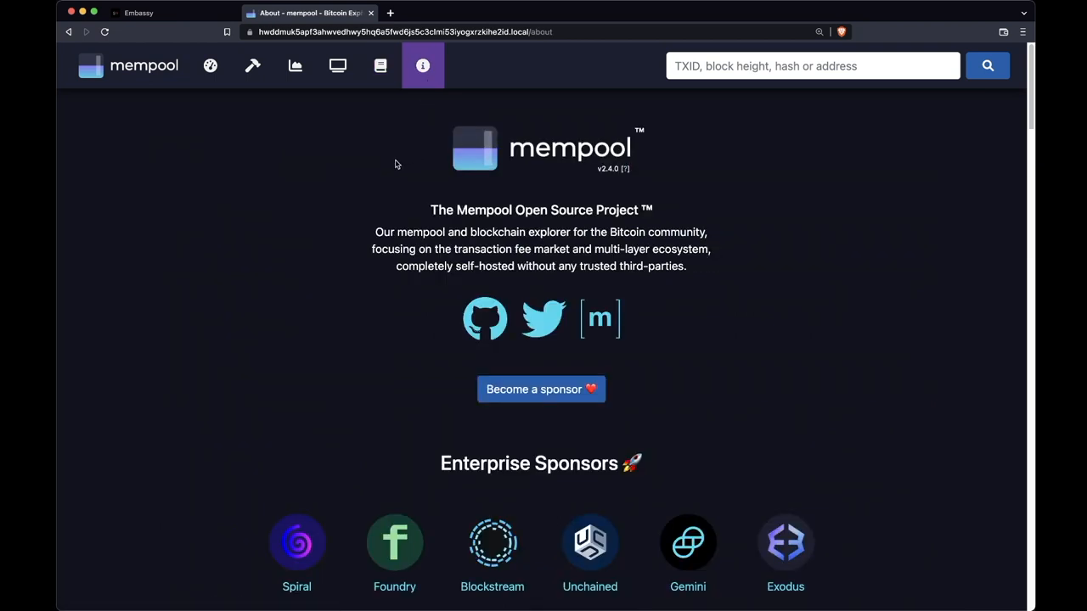
mouse_move(237, 85)
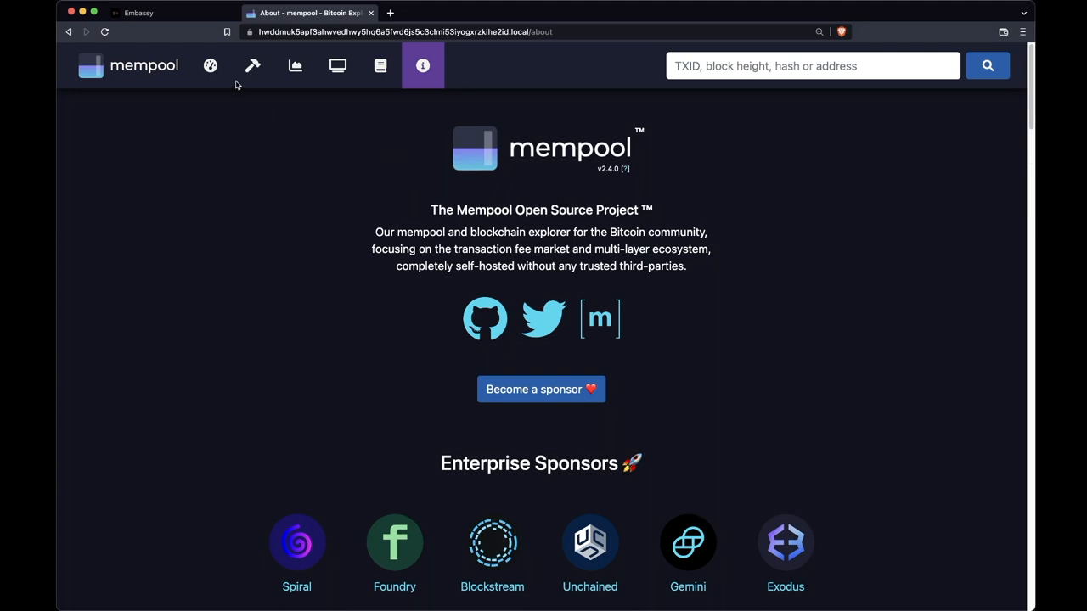
click(211, 65)
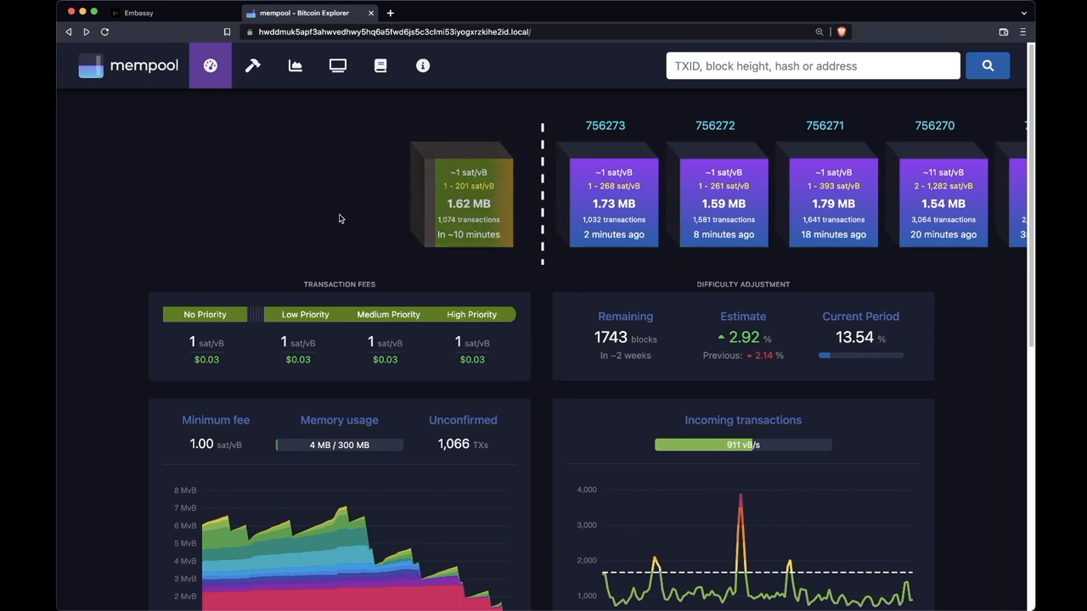
scroll(down, 3)
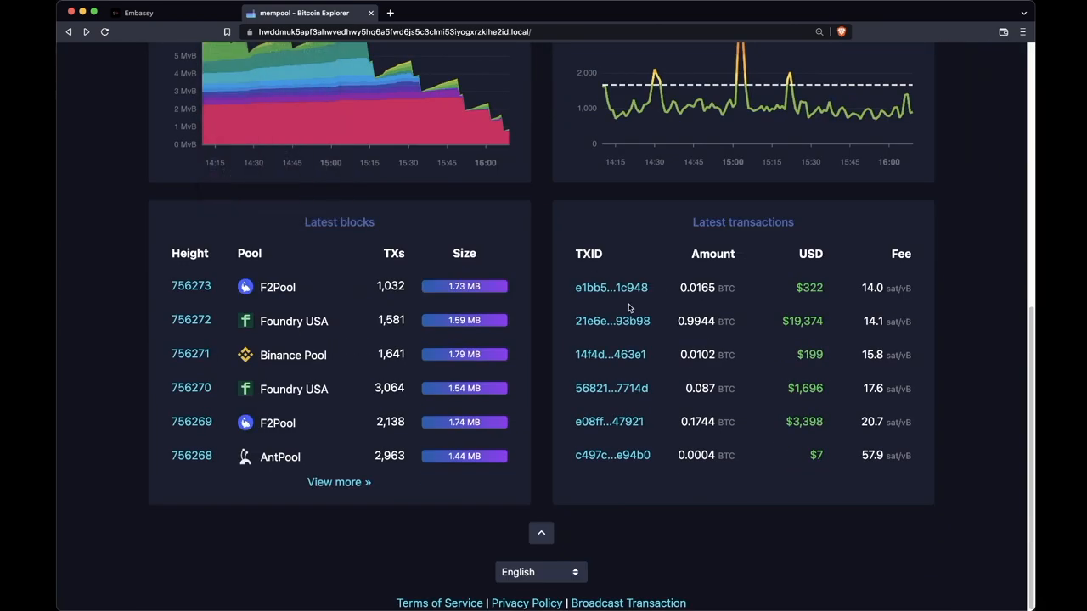
click(612, 321)
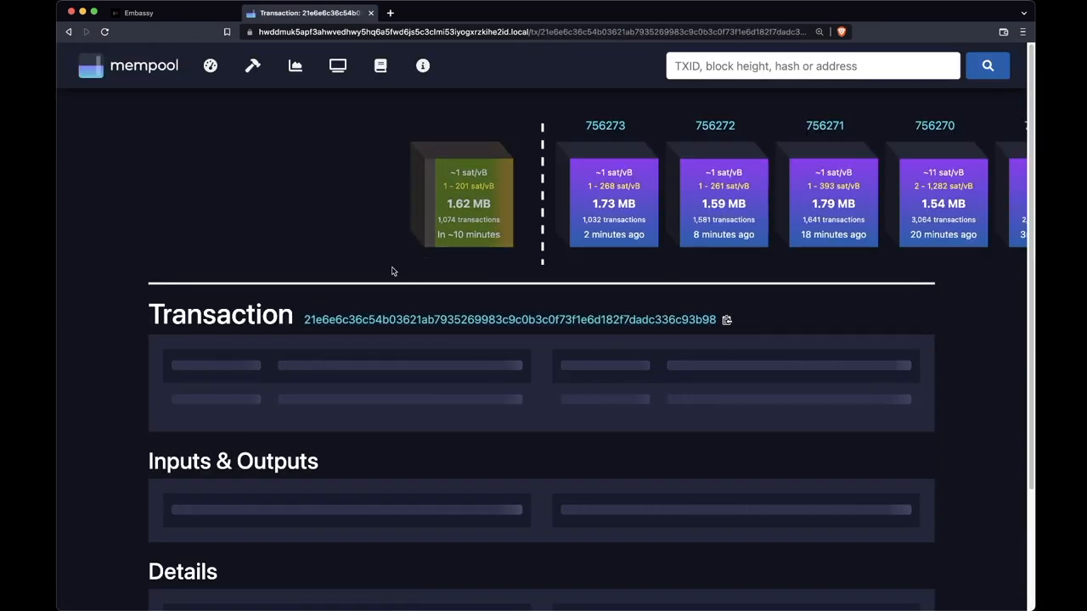